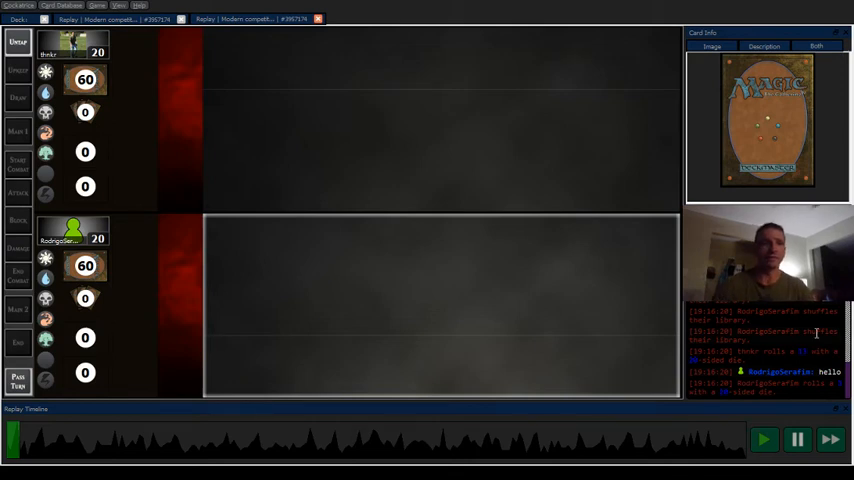
mouse_move(516, 300)
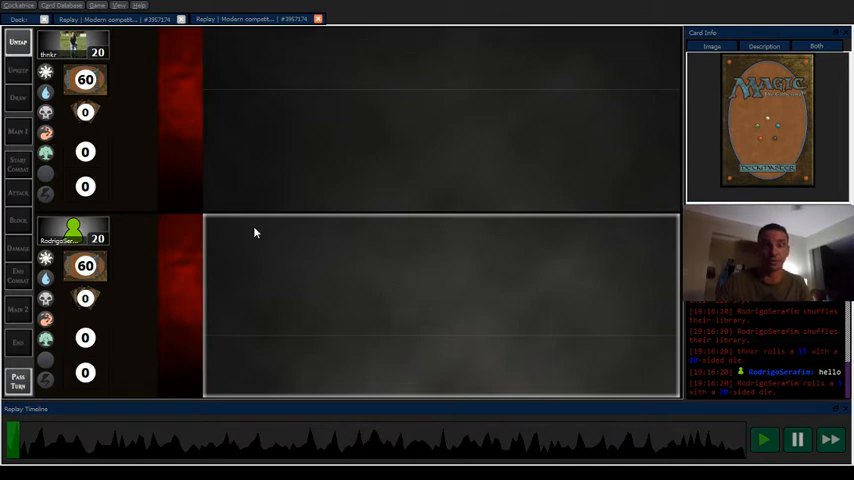
mouse_move(328, 202)
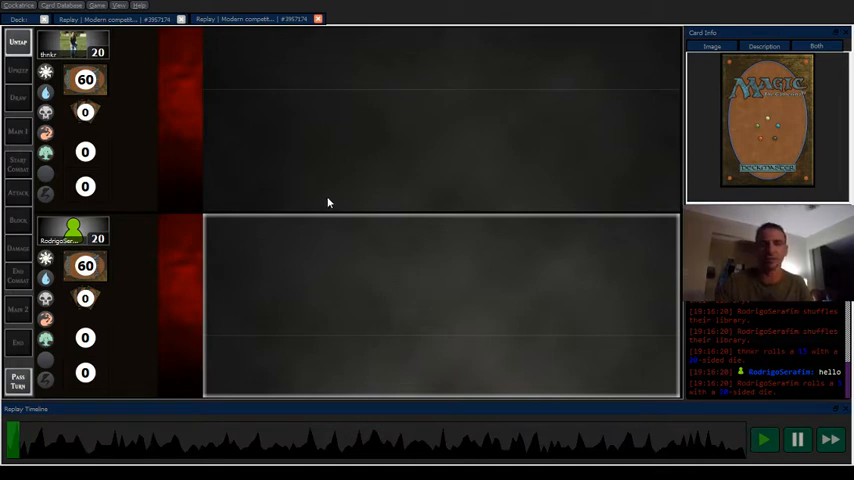
mouse_move(436, 214)
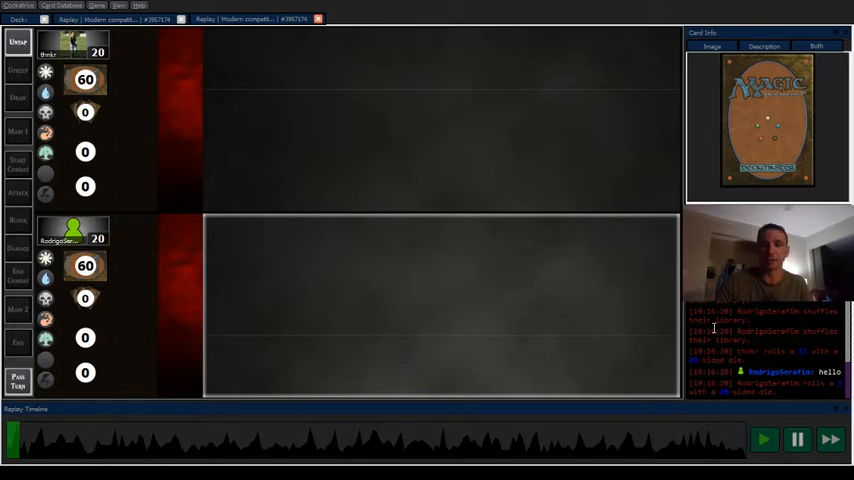
- Start replay playback so both players' opening hands are dealt
left_click(764, 440)
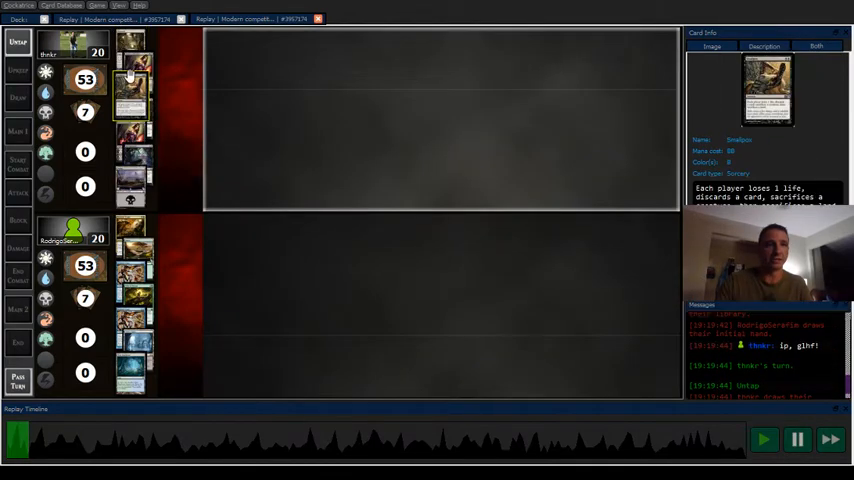
left_click(130, 184)
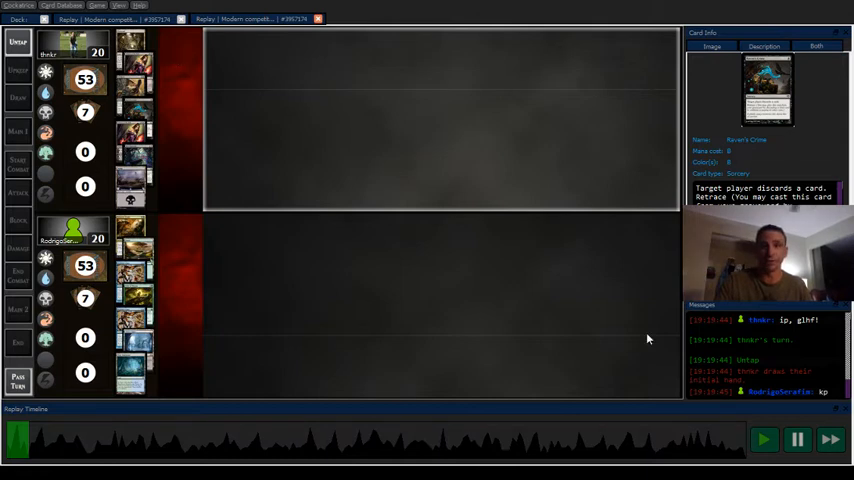
mouse_move(280, 292)
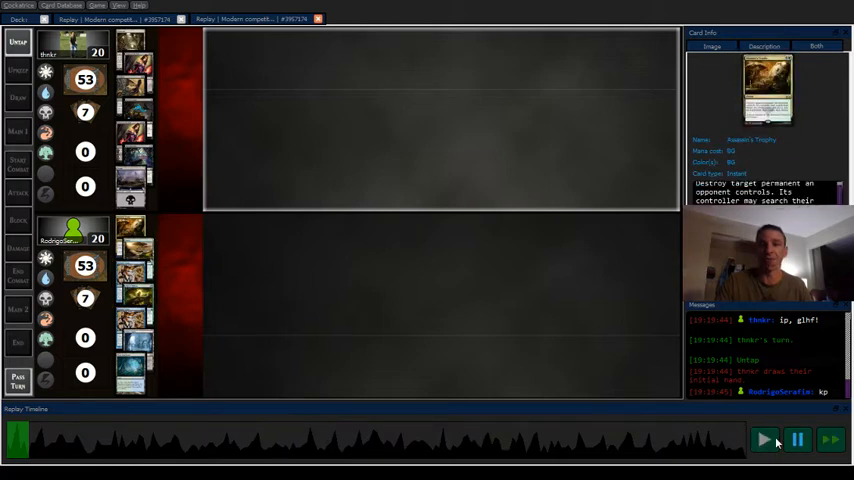
- Run the replay through the opening turns until a discard effect reveals the opponent's hand
left_click(764, 440)
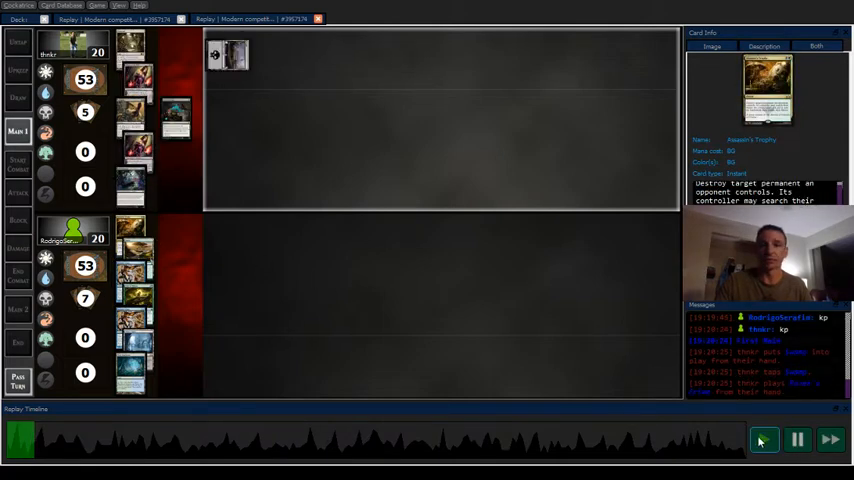
left_click(764, 440)
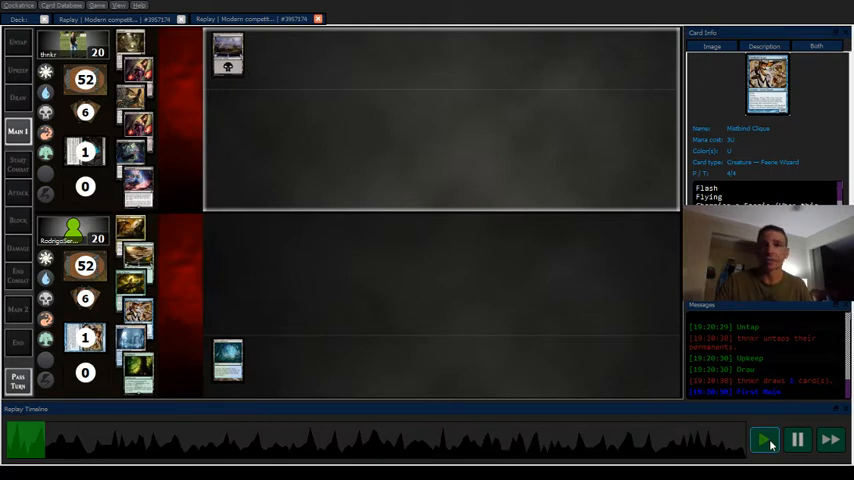
left_click(764, 440)
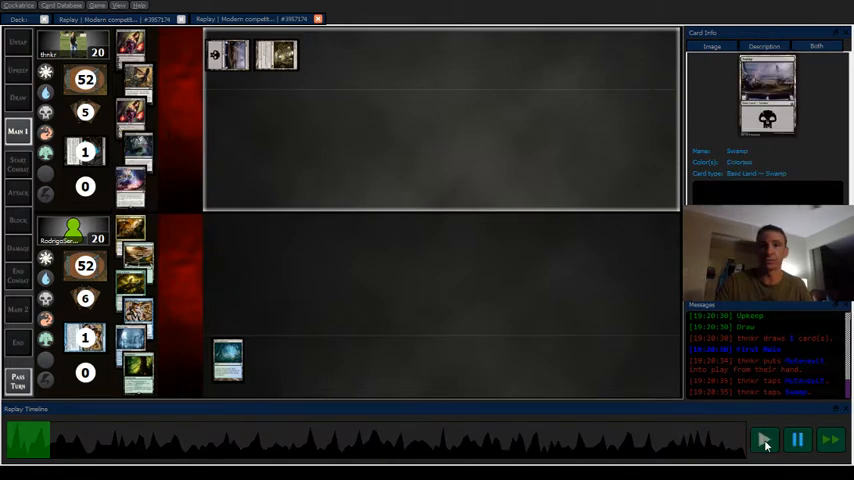
left_click(796, 440)
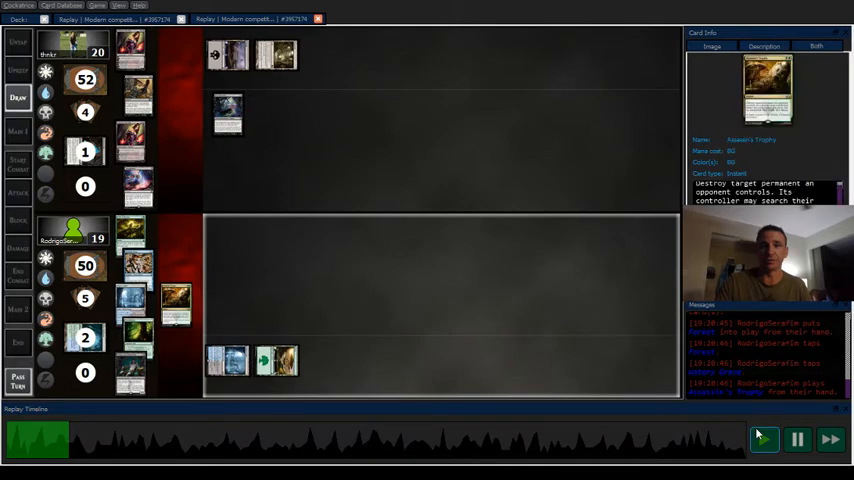
left_click(798, 440)
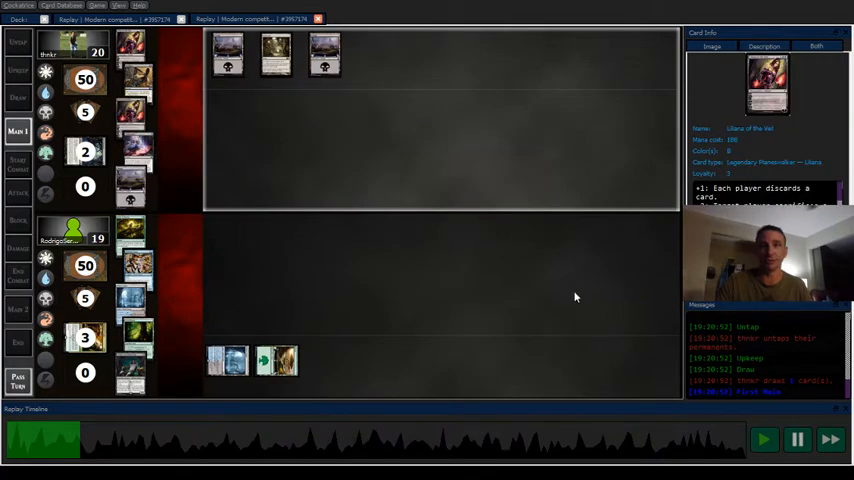
left_click(796, 440)
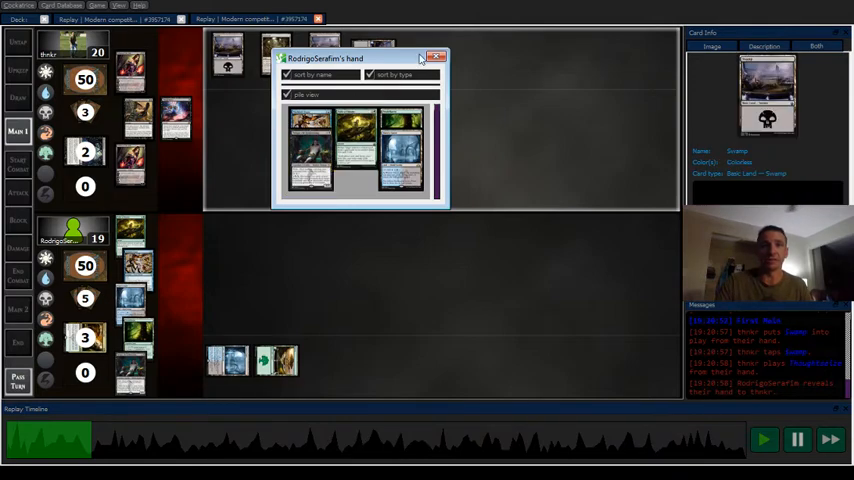
- Continue past the revealed hand through later turns until life totals reach 18 and 15, then pause
left_click(436, 56)
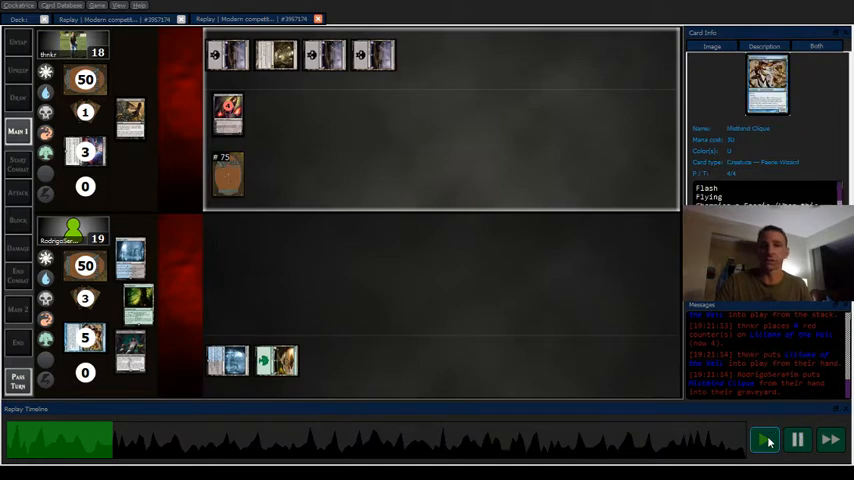
left_click(796, 440)
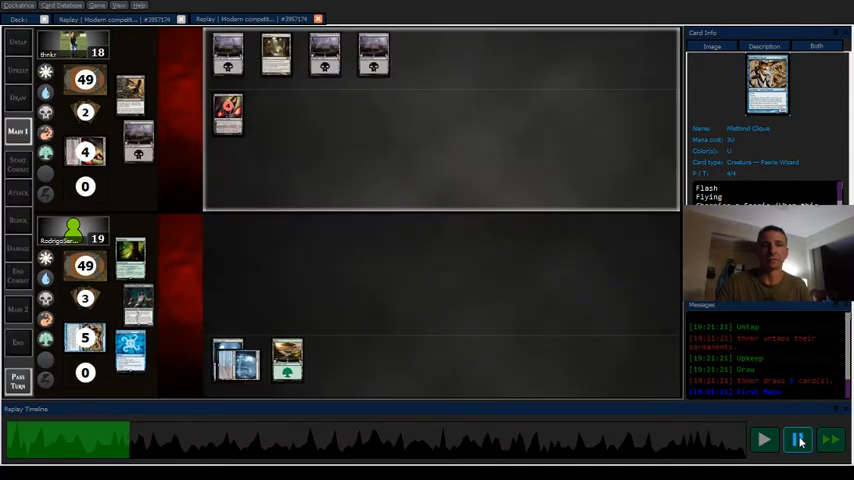
left_click(796, 440)
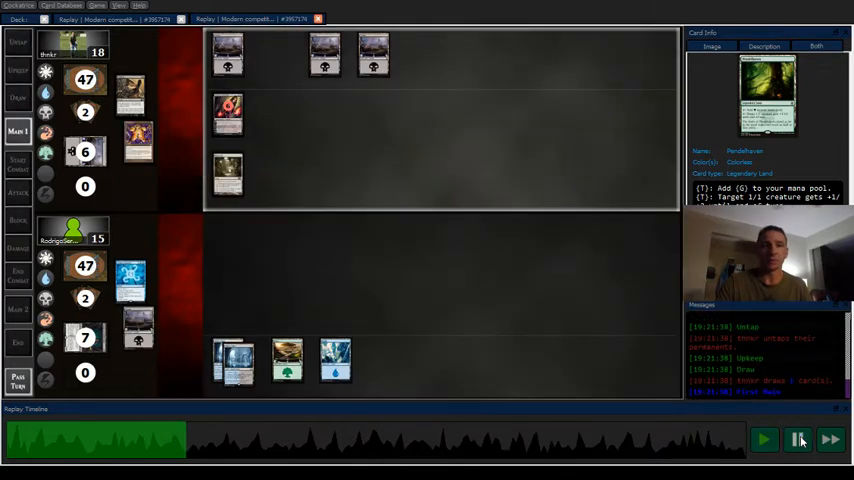
- Resume and advance the replay another turn until the bottom player falls to 13 life
left_click(138, 140)
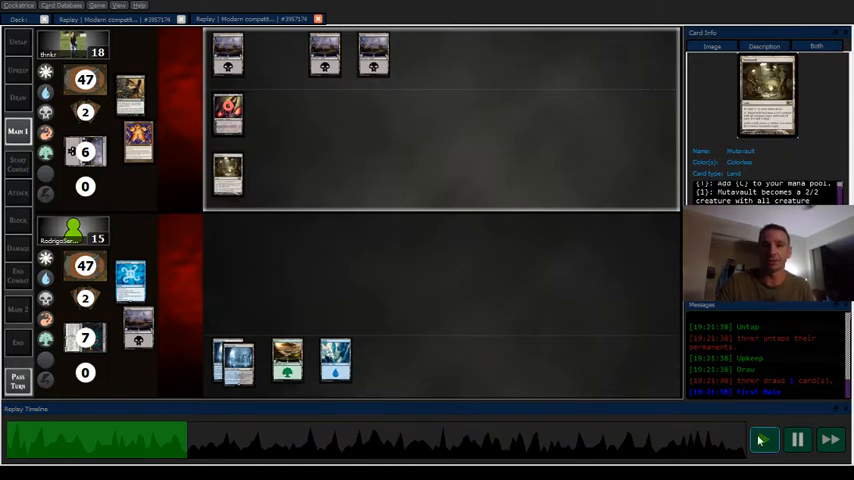
left_click(796, 440)
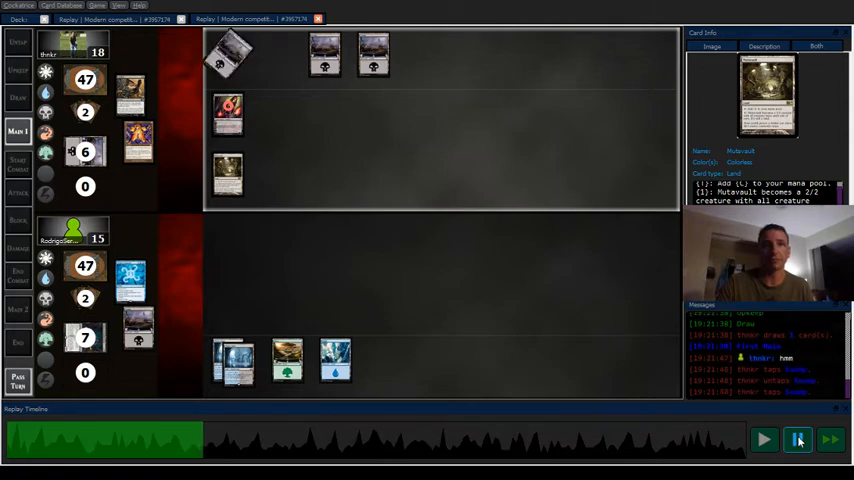
left_click(796, 440)
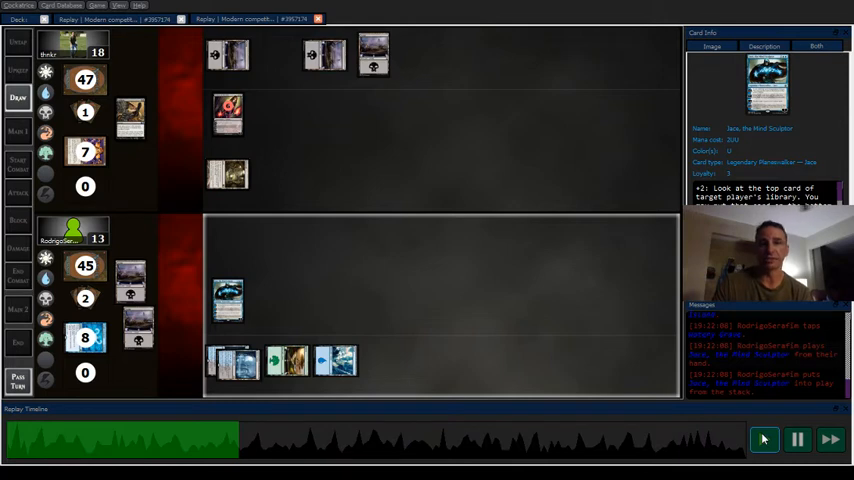
- Advance the replay to 11 life and bring up the top player's graveyard of discarded cards
left_click(796, 440)
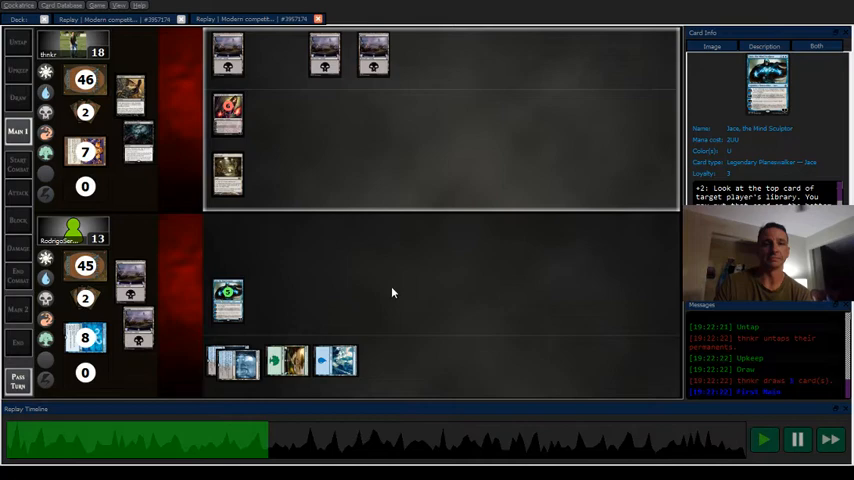
mouse_move(138, 140)
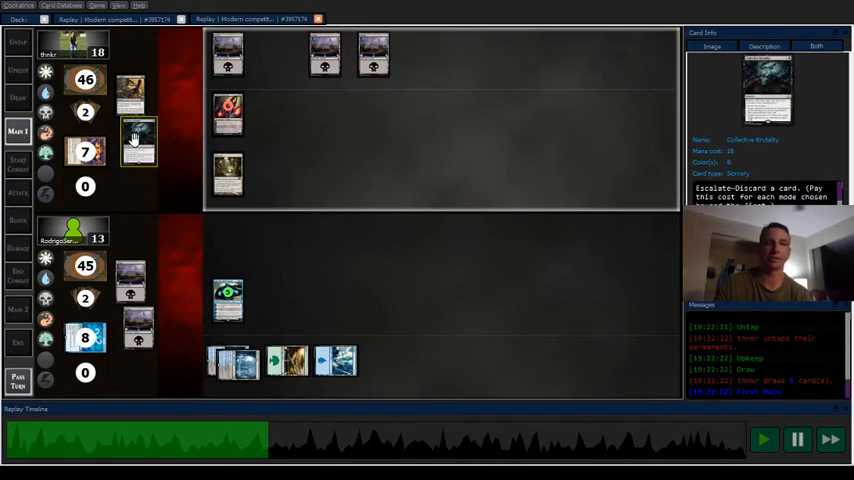
left_click(764, 440)
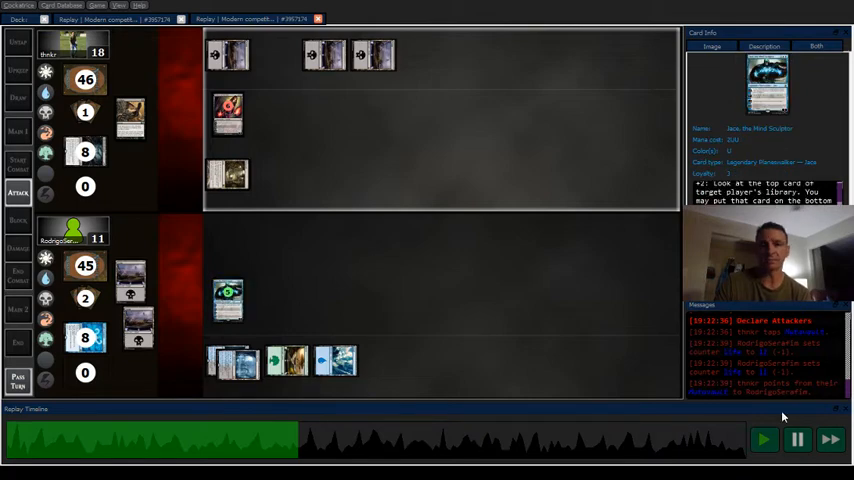
left_click(228, 112)
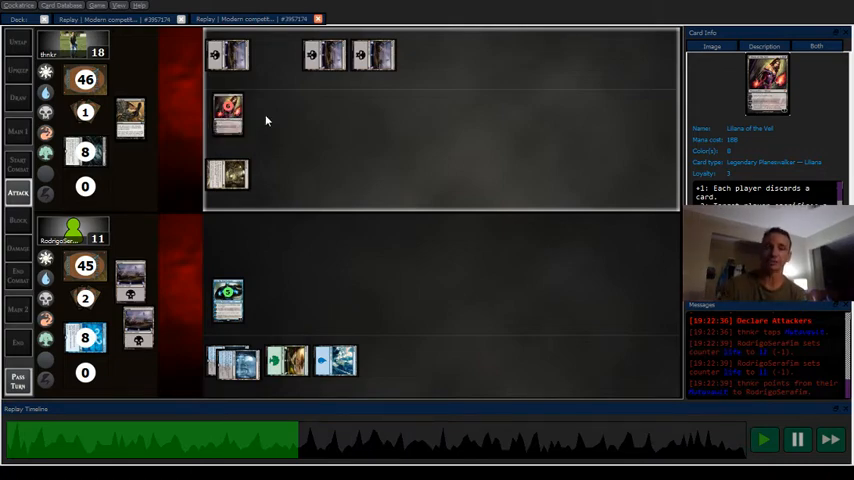
left_click(228, 300)
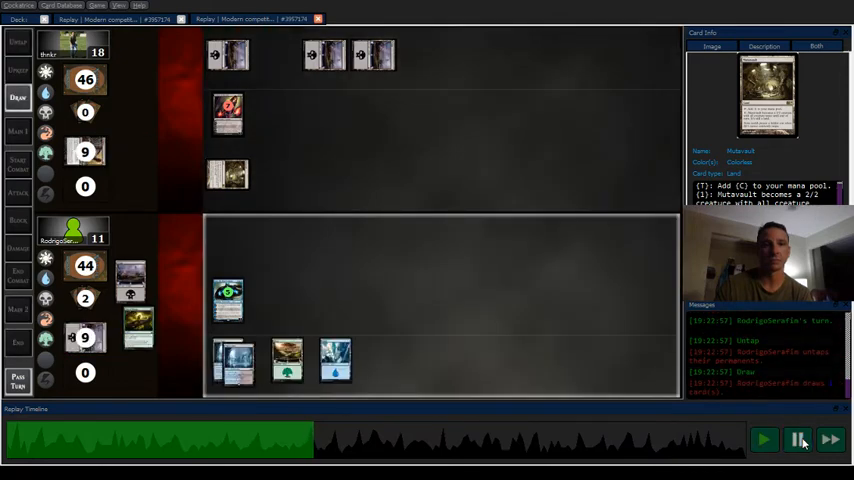
left_click(800, 440)
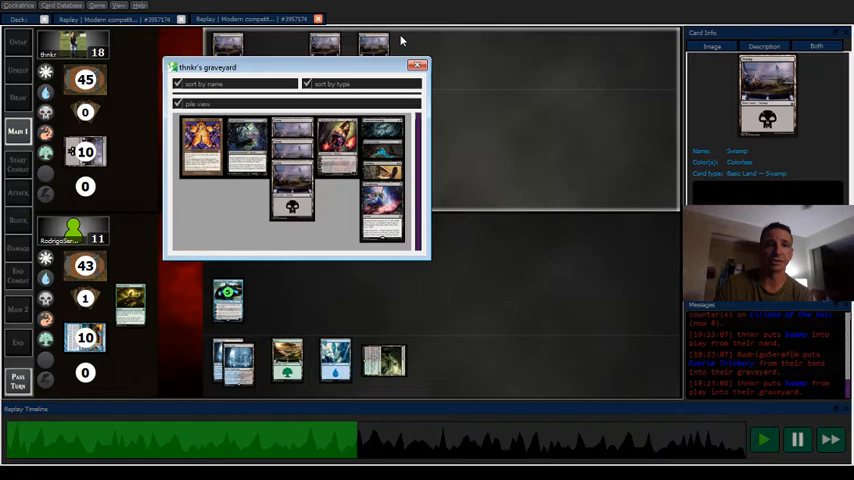
- Close the top player's graveyard and run the replay on until the lower player is back to 14 life
left_click(418, 64)
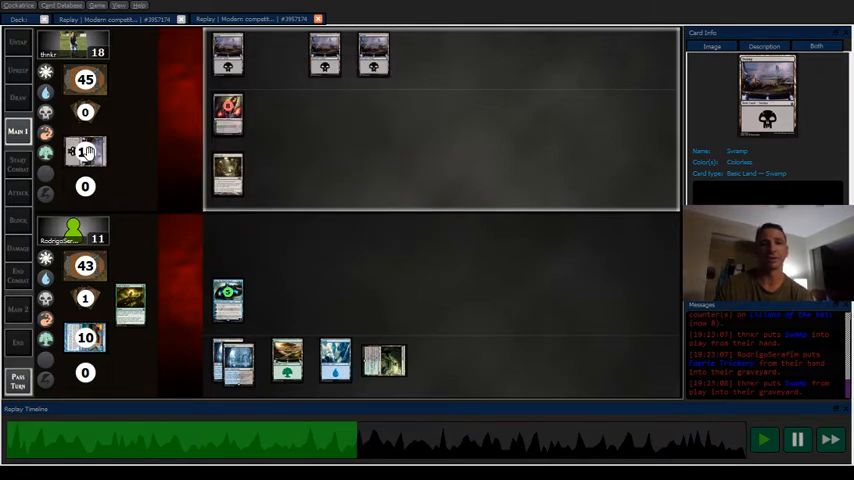
left_click(764, 440)
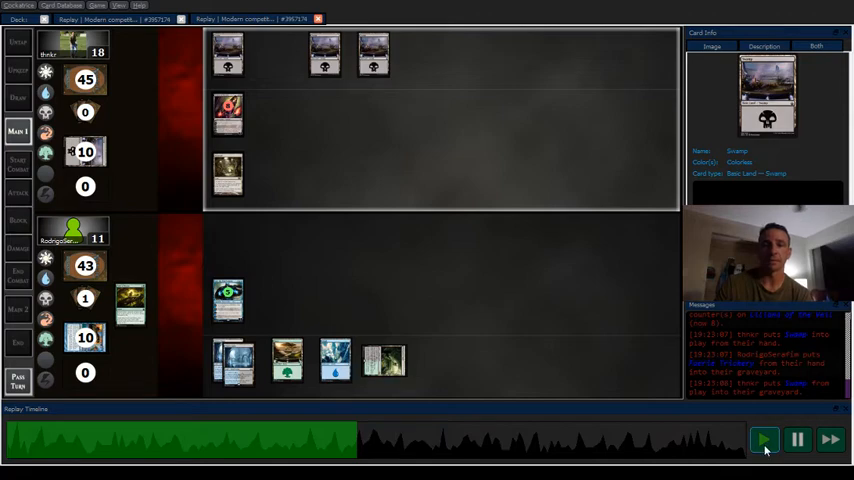
left_click(796, 440)
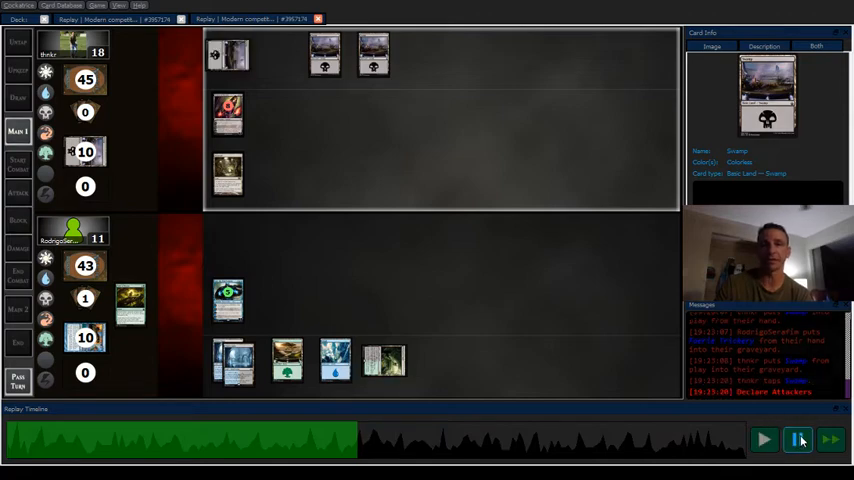
left_click(800, 440)
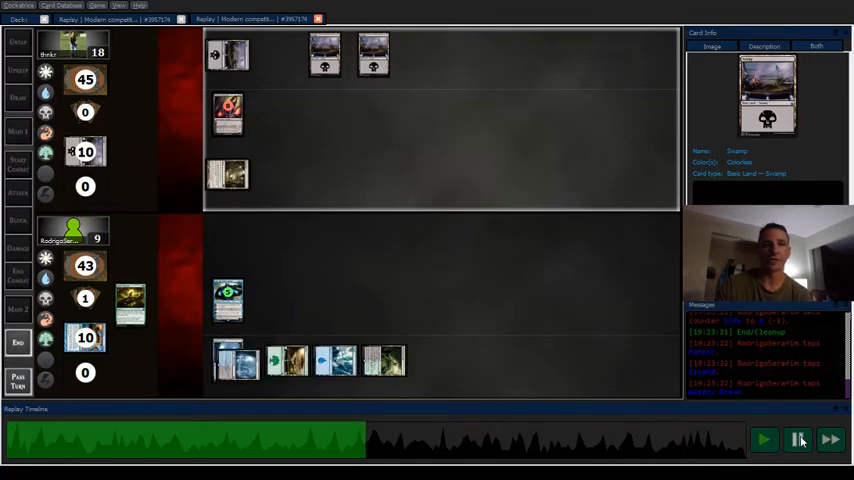
left_click(800, 440)
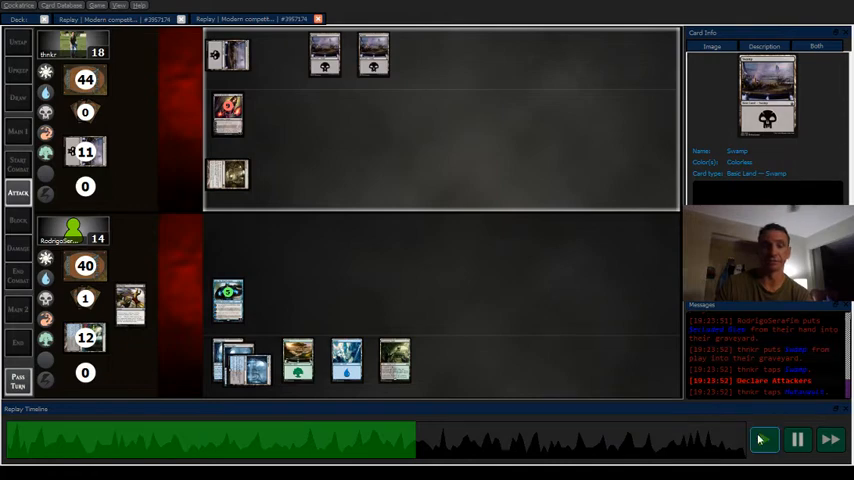
- Play and pause through several combat turns, leaving life totals at 19 and 11
left_click(764, 440)
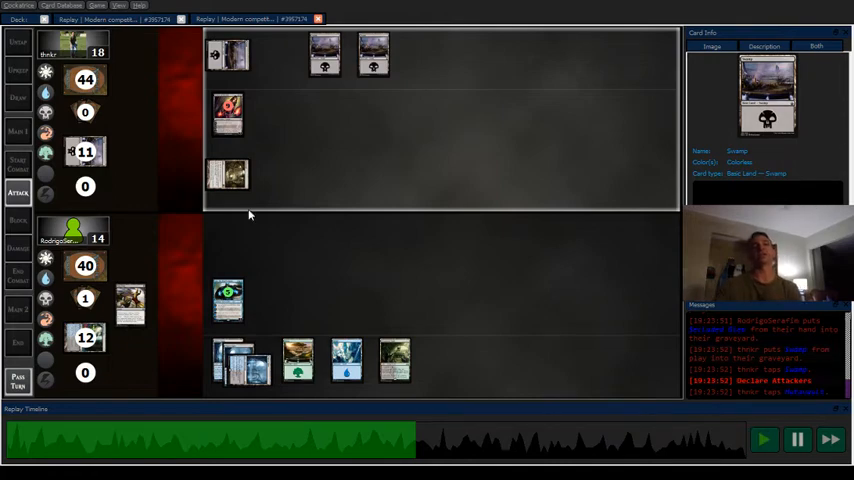
left_click(796, 440)
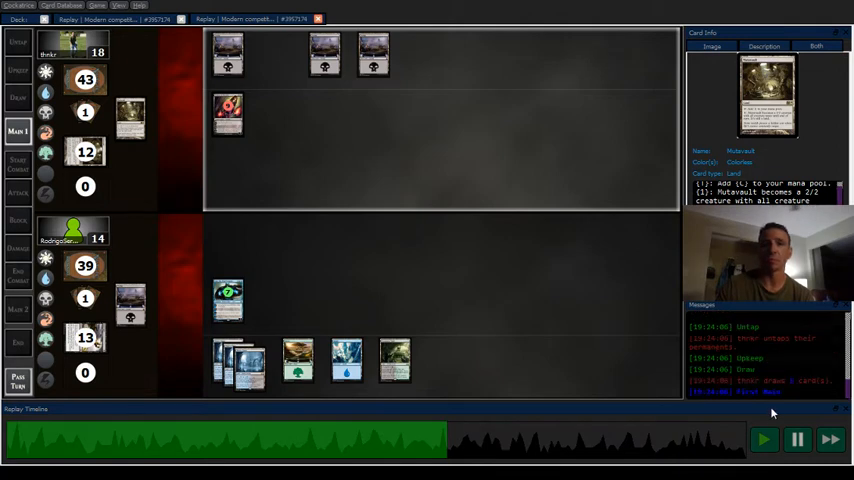
left_click(796, 440)
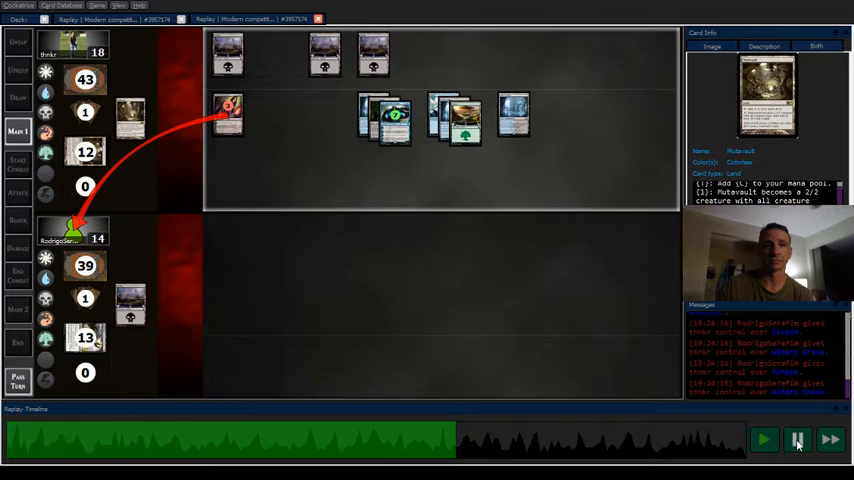
left_click(764, 440)
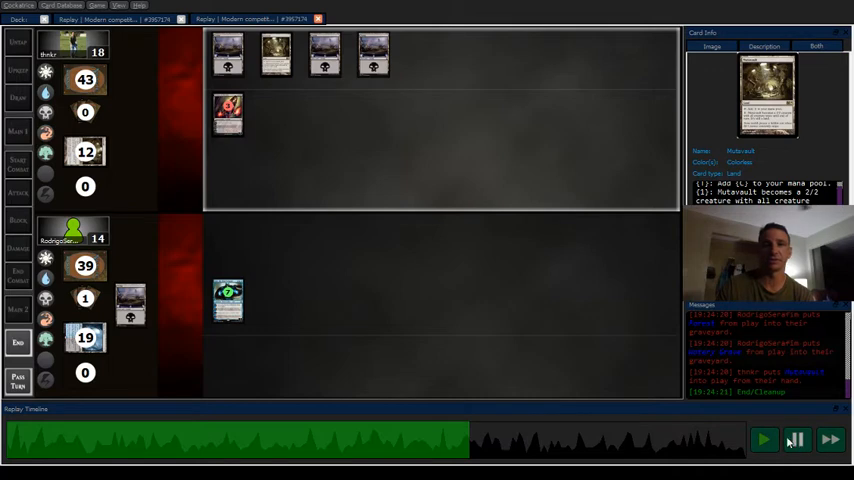
left_click(796, 440)
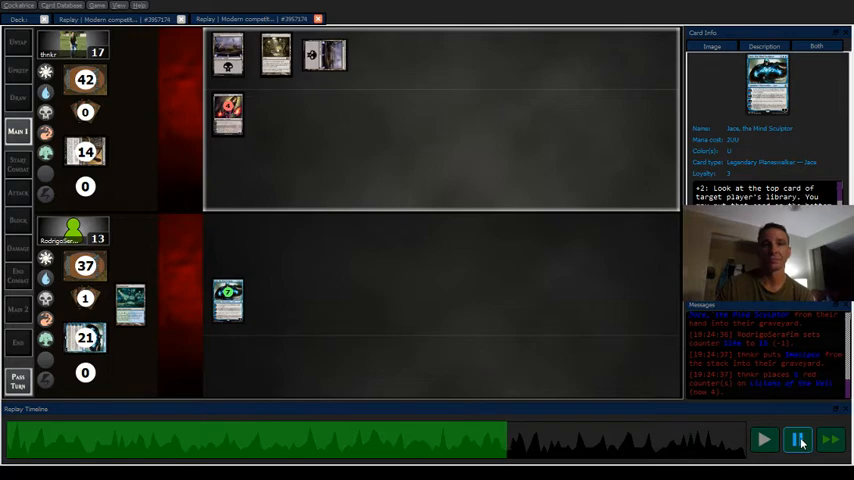
left_click(798, 440)
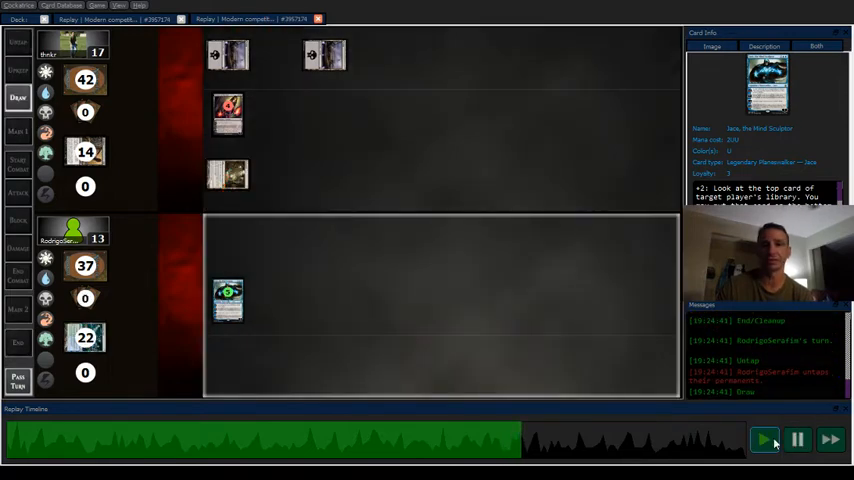
left_click(764, 440)
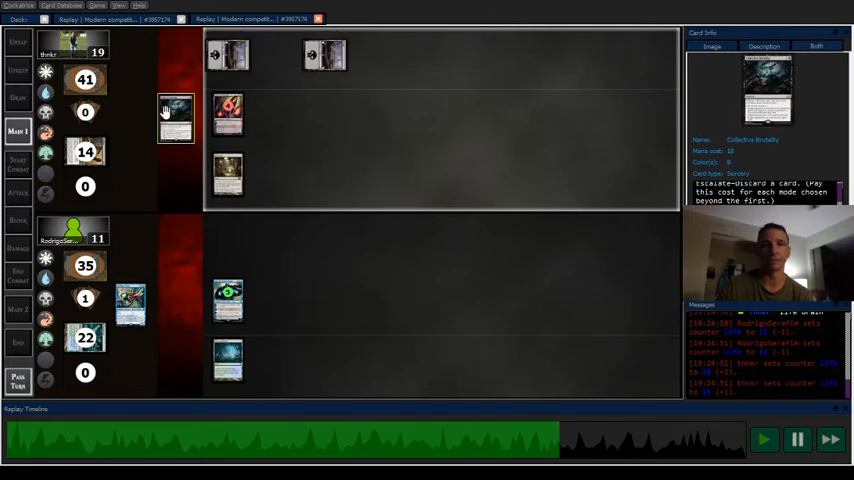
mouse_move(418, 256)
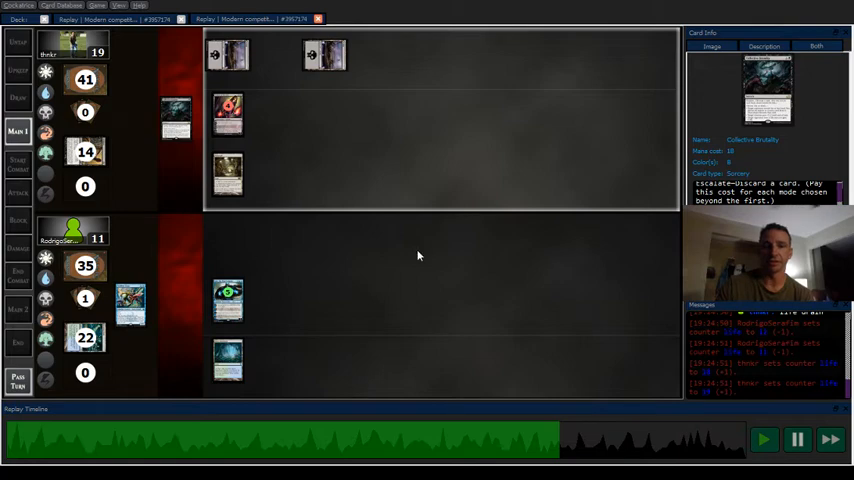
mouse_move(292, 314)
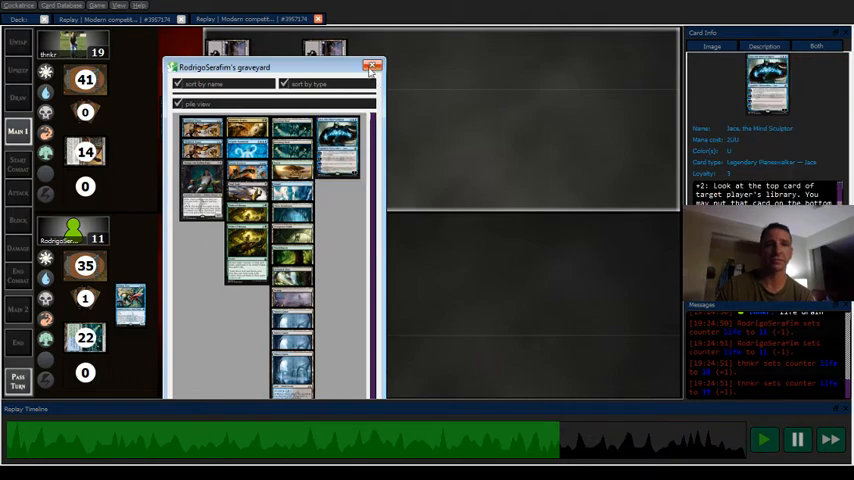
- Close the bottom player's graveyard so the replay can continue
left_click(374, 66)
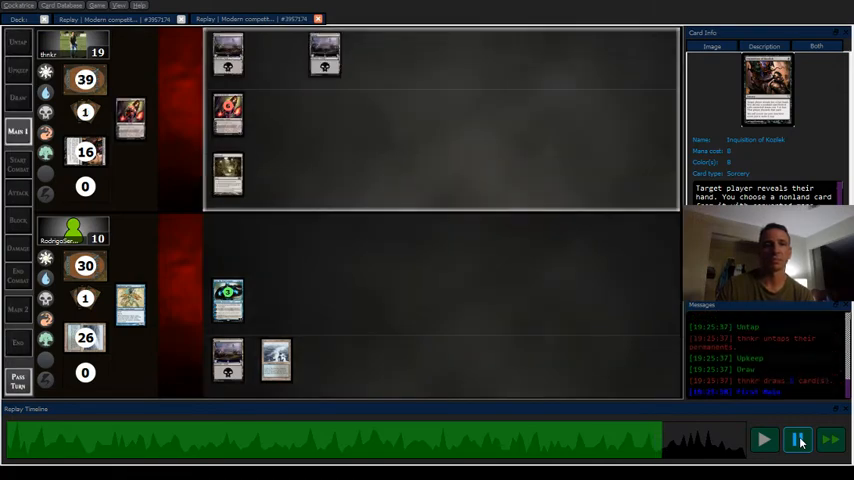
- Play forward through Liliana of the Veil targeting the bottom player and into the next game at 20 life each
left_click(798, 440)
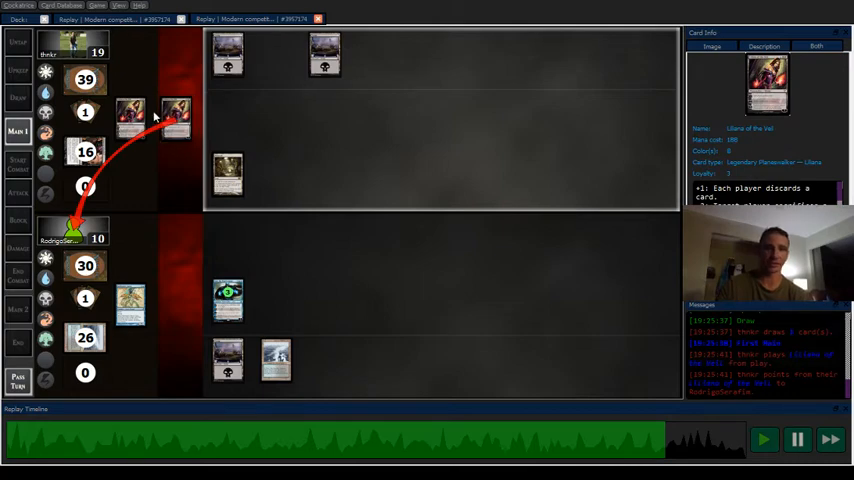
left_click(796, 440)
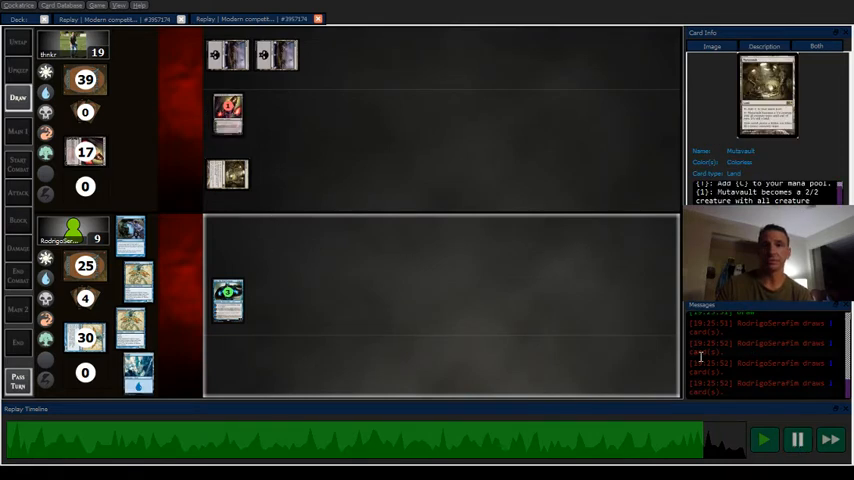
left_click(796, 440)
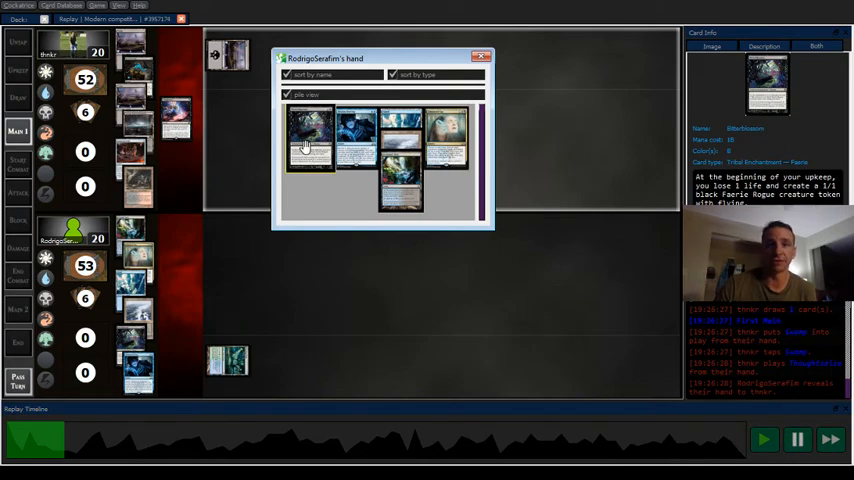
- Close the bottom player's revealed hand at the start of game 2, both players at 20 life
left_click(482, 56)
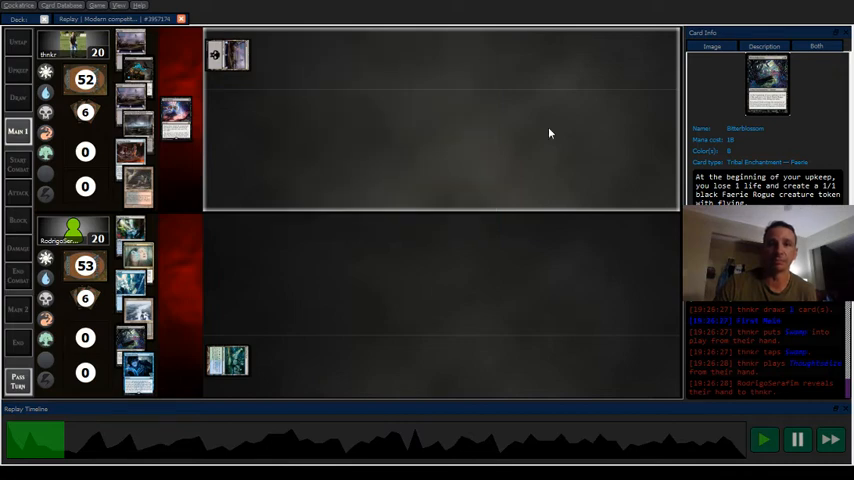
left_click(796, 440)
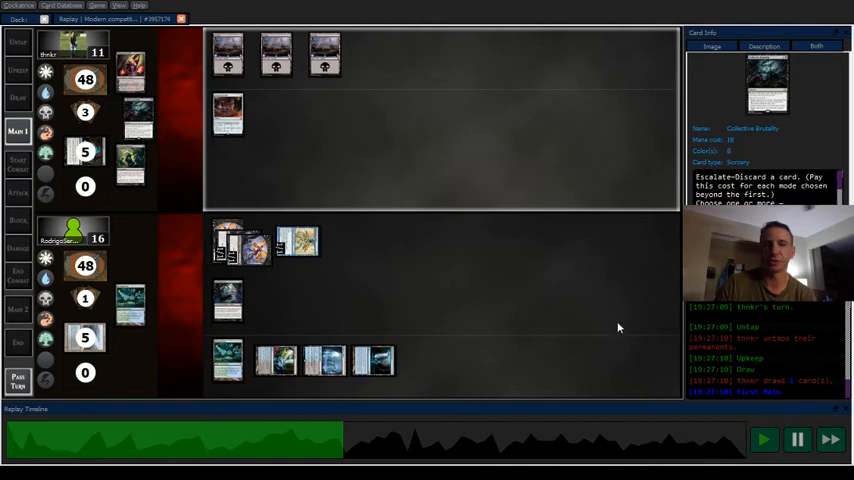
mouse_move(628, 328)
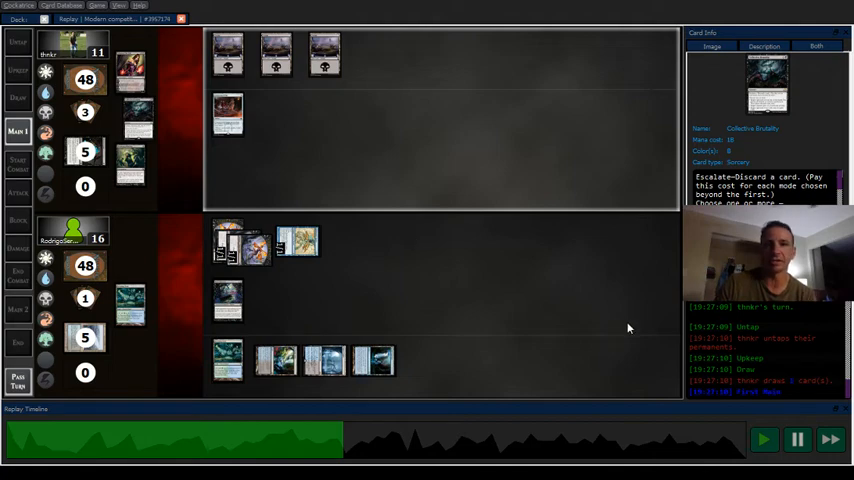
mouse_move(740, 418)
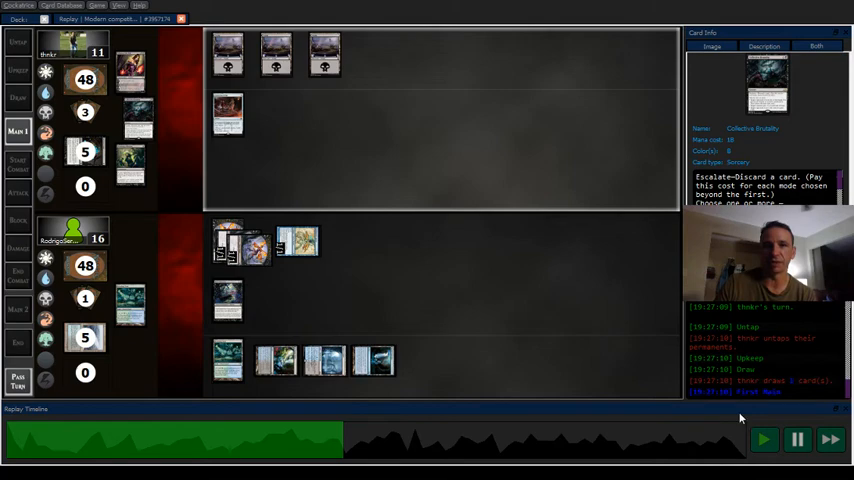
- Play the game 2 replay forward, pausing to discuss the board, until life totals reach 11 and 15
left_click(796, 440)
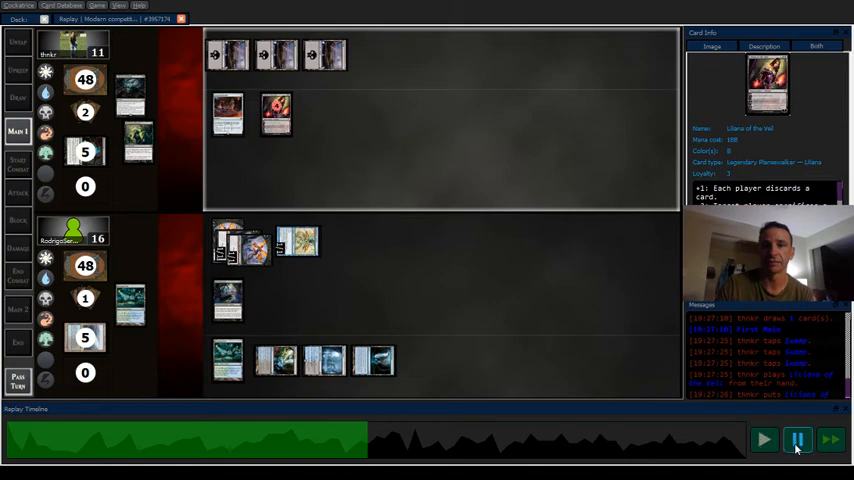
left_click(798, 440)
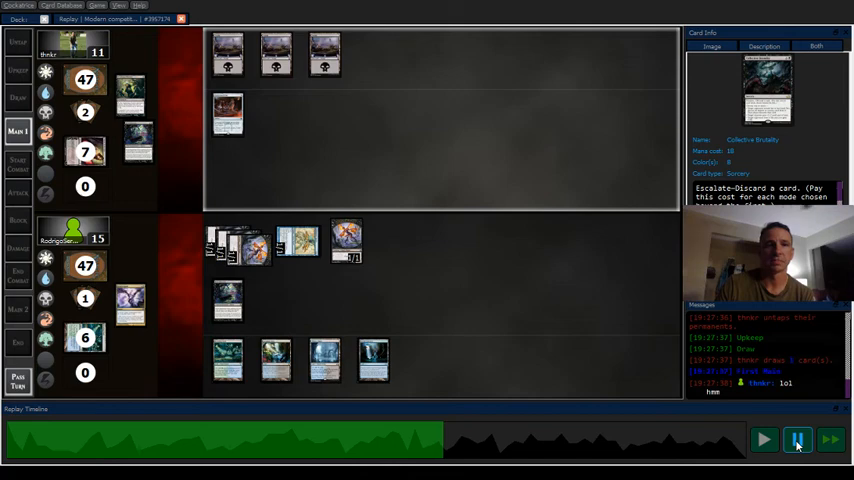
left_click(796, 440)
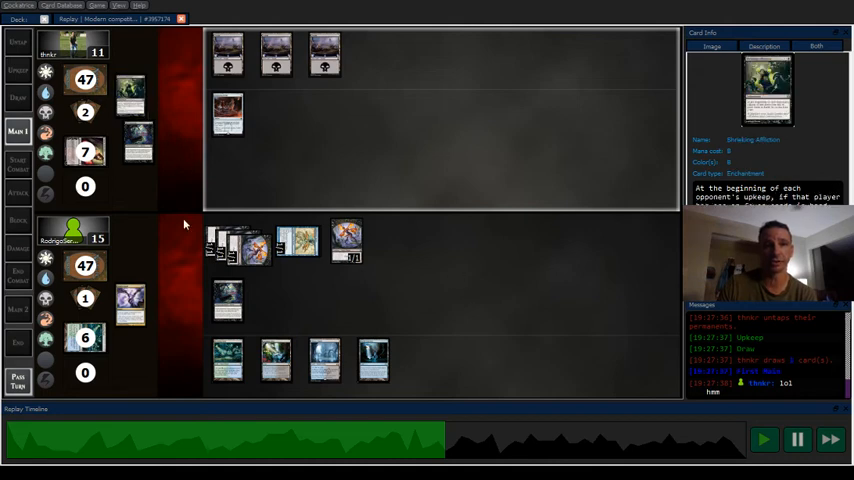
left_click(226, 300)
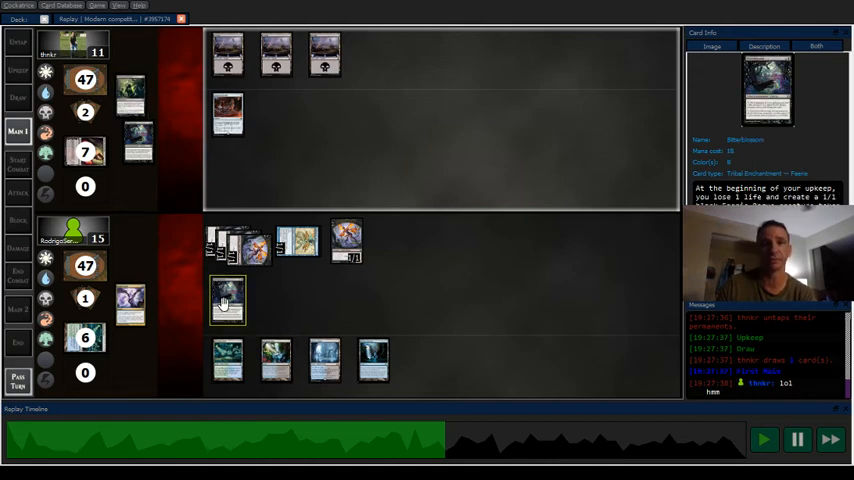
- Step the replay through the next turns until life totals fall to 10 and 4
left_click(796, 440)
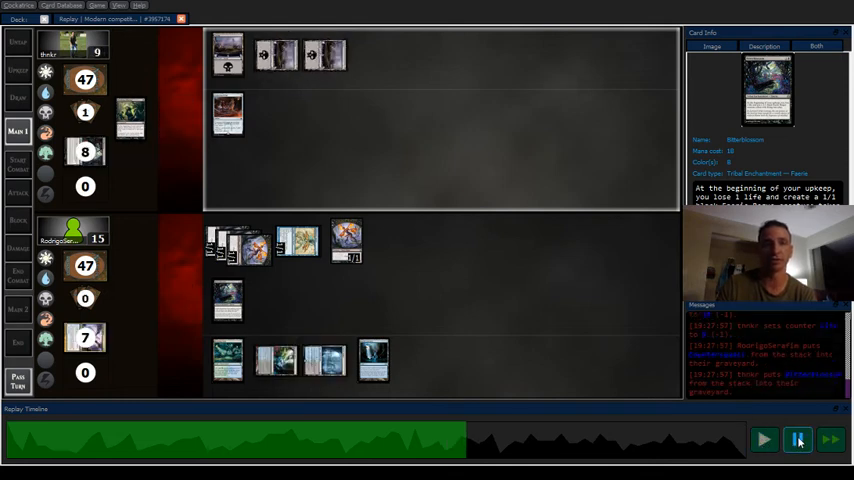
left_click(764, 440)
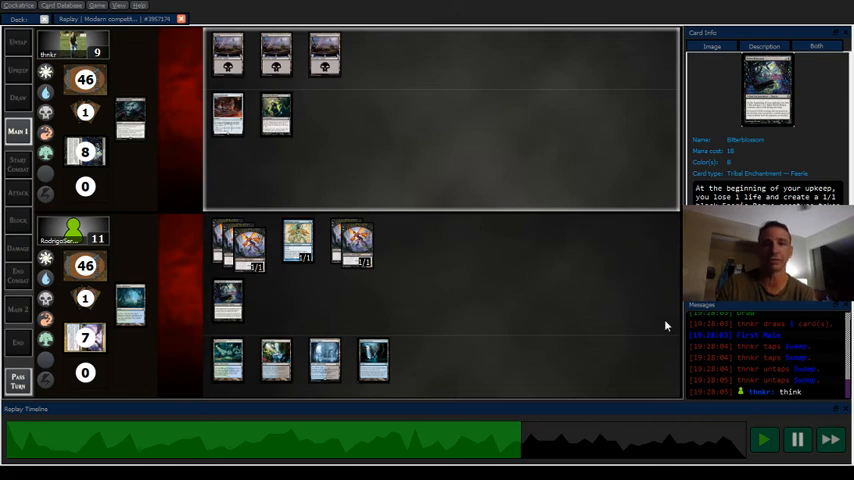
left_click(798, 440)
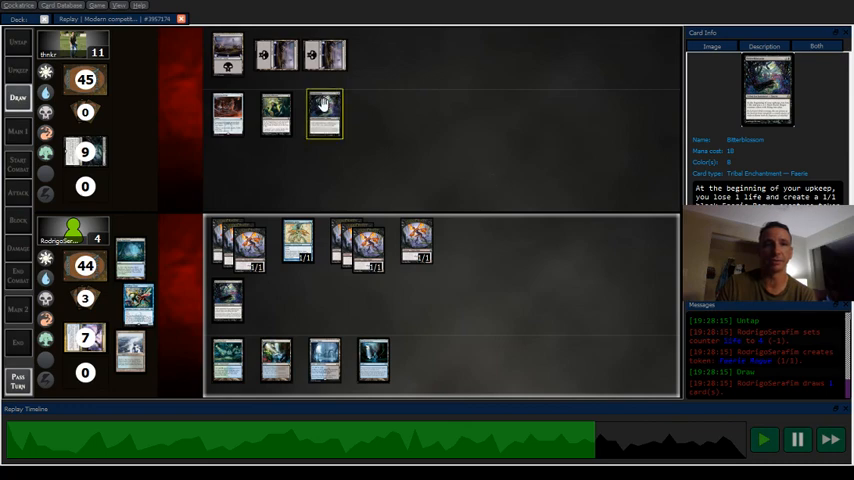
mouse_move(532, 268)
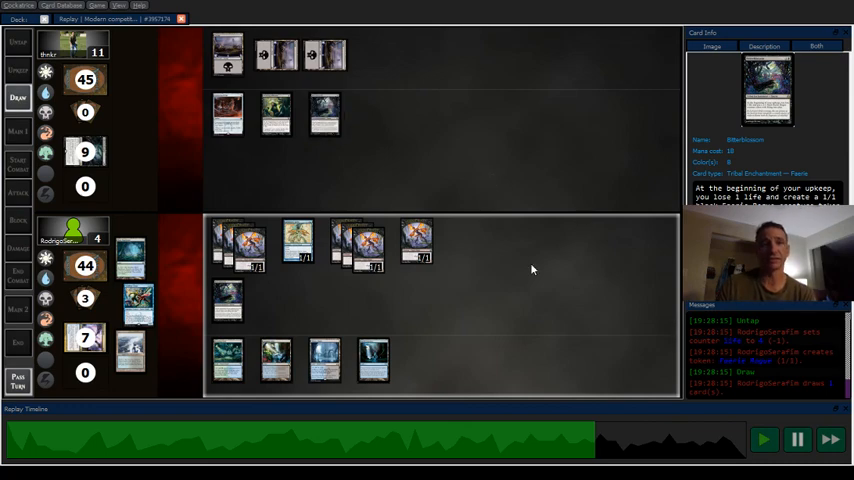
mouse_move(688, 342)
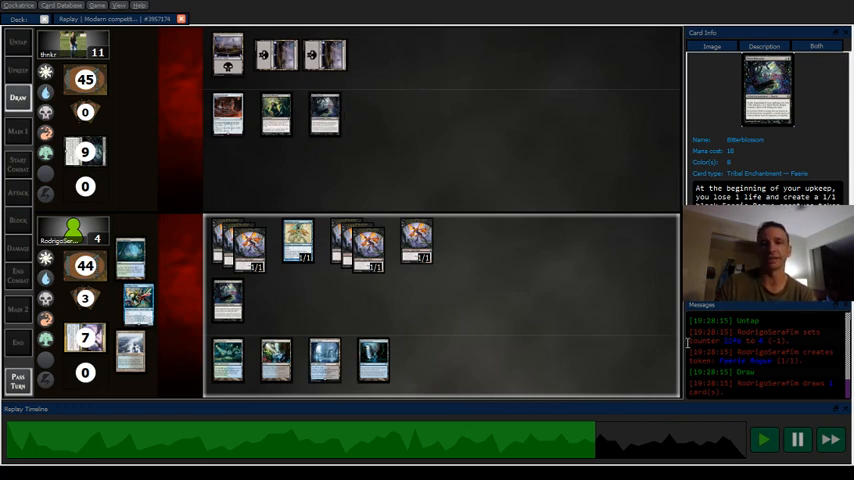
left_click(764, 440)
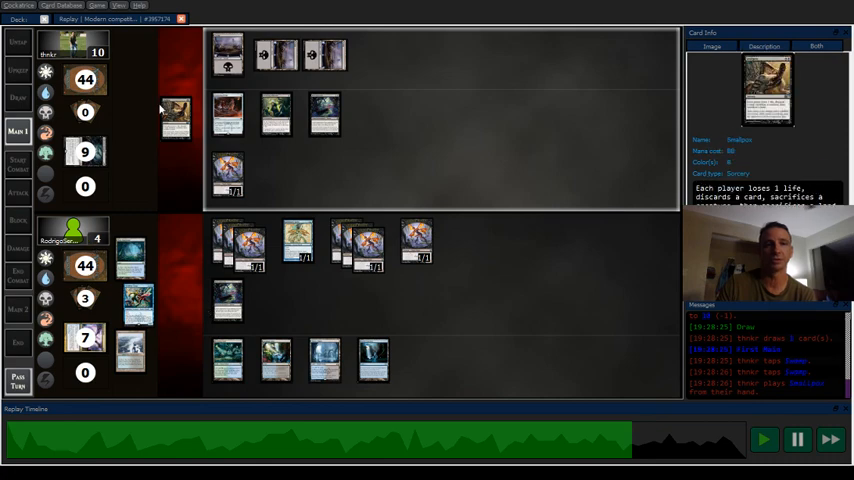
- Continue the replay through the following actions as new cards enter play for both players
left_click(796, 440)
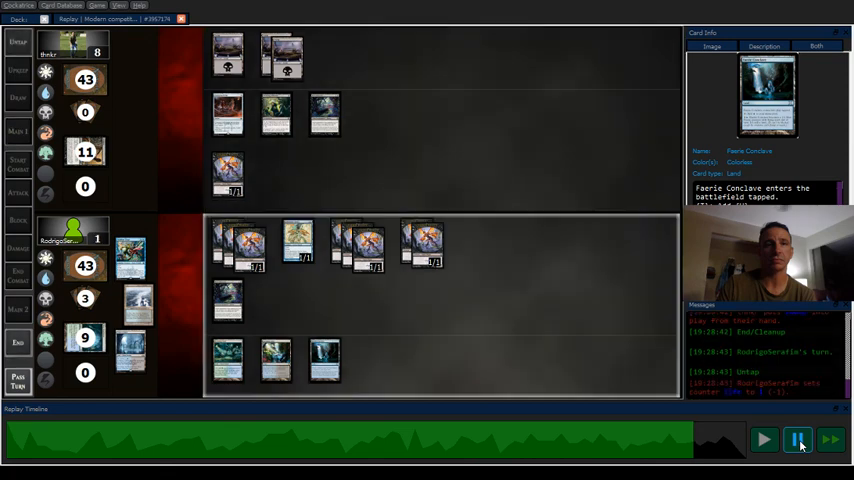
left_click(764, 440)
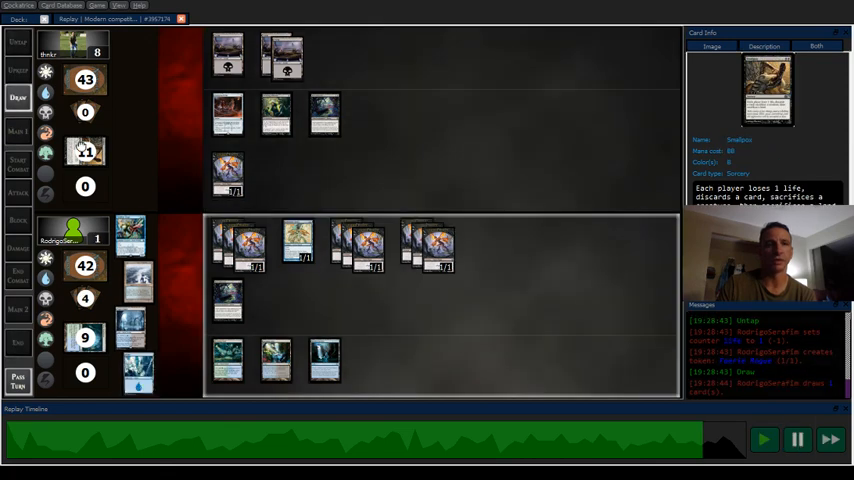
left_click(70, 44)
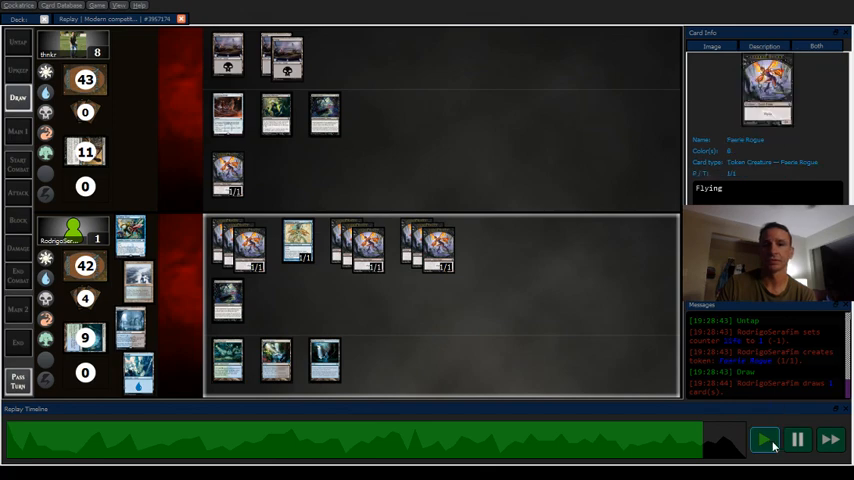
left_click(228, 300)
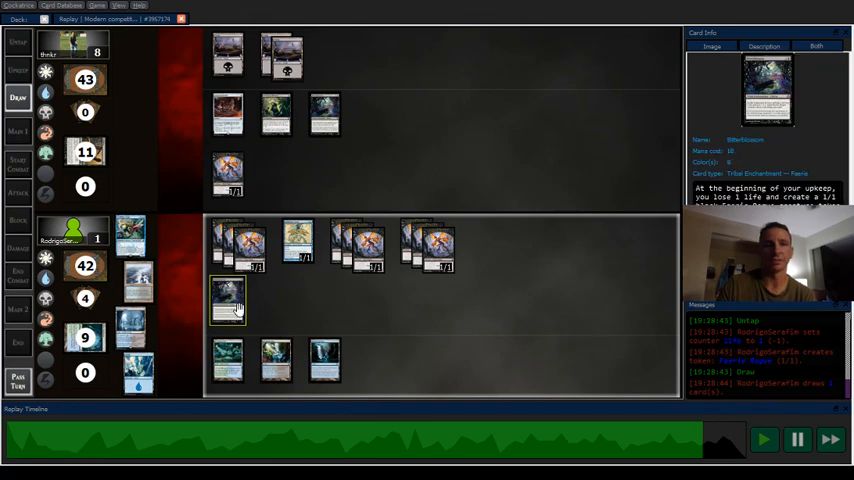
left_click(798, 440)
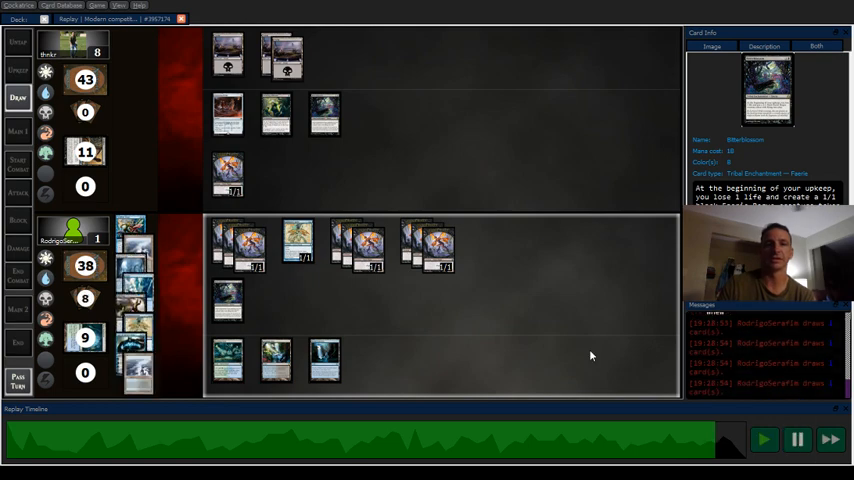
left_click(796, 440)
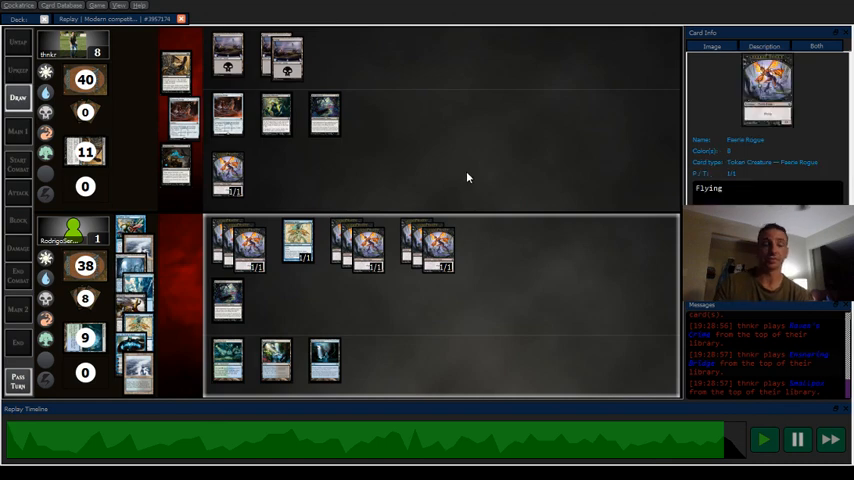
mouse_move(422, 164)
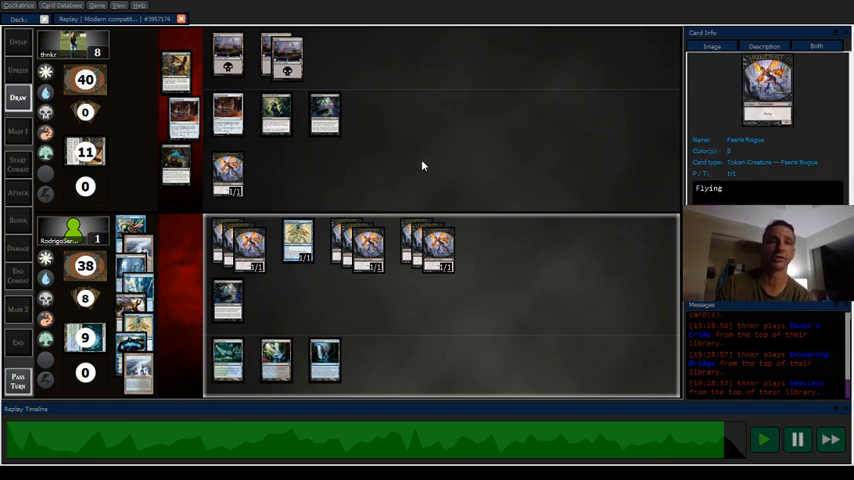
mouse_move(466, 190)
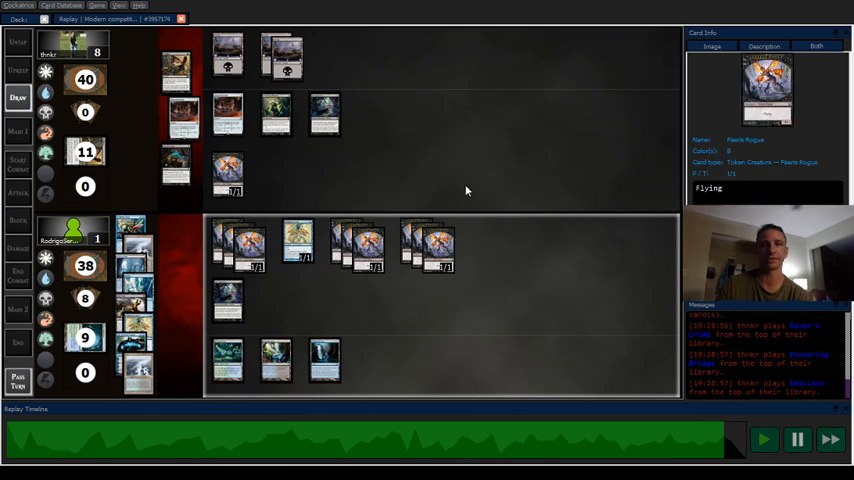